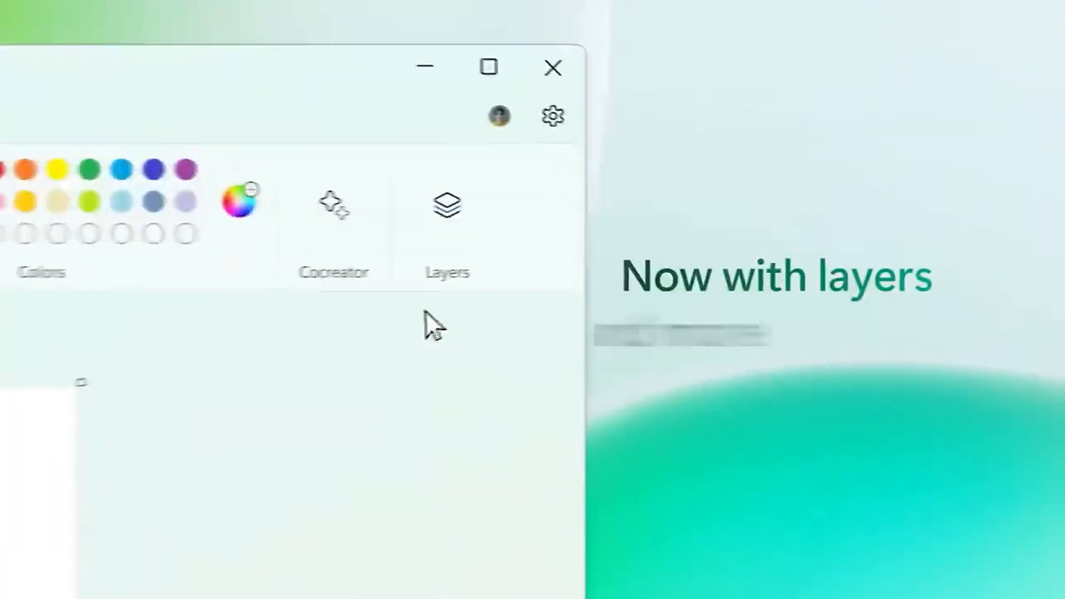
Ask Copilot to play music and open the recommended Spotify Focus Mix playlist.
{"action": "left_click", "coordinate": [447, 205]}
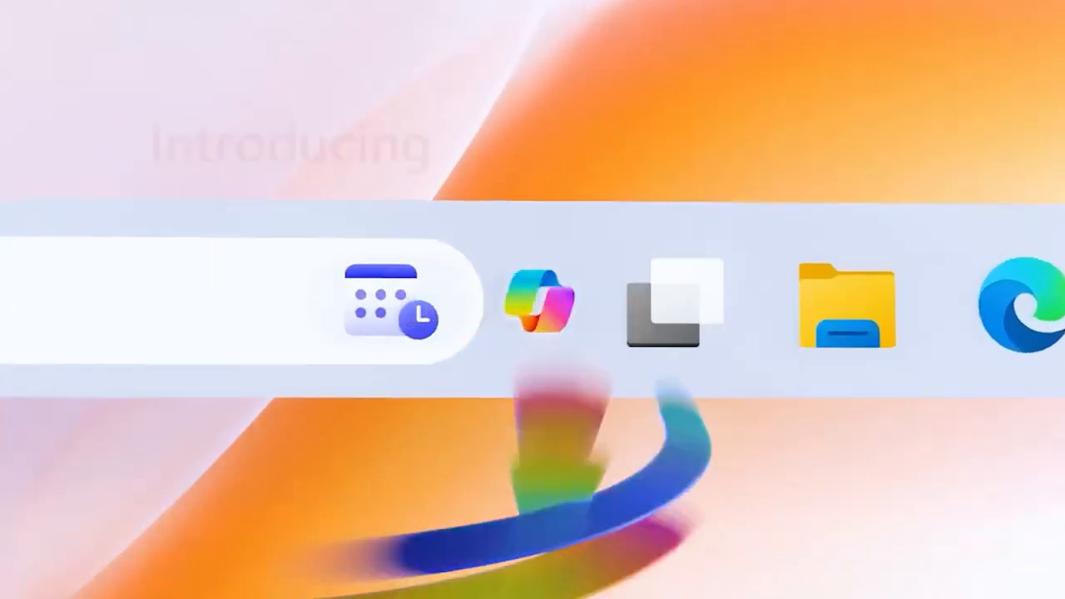
{"action": "left_click", "coordinate": [536, 304]}
{"action": "type", "text": "Play s"}
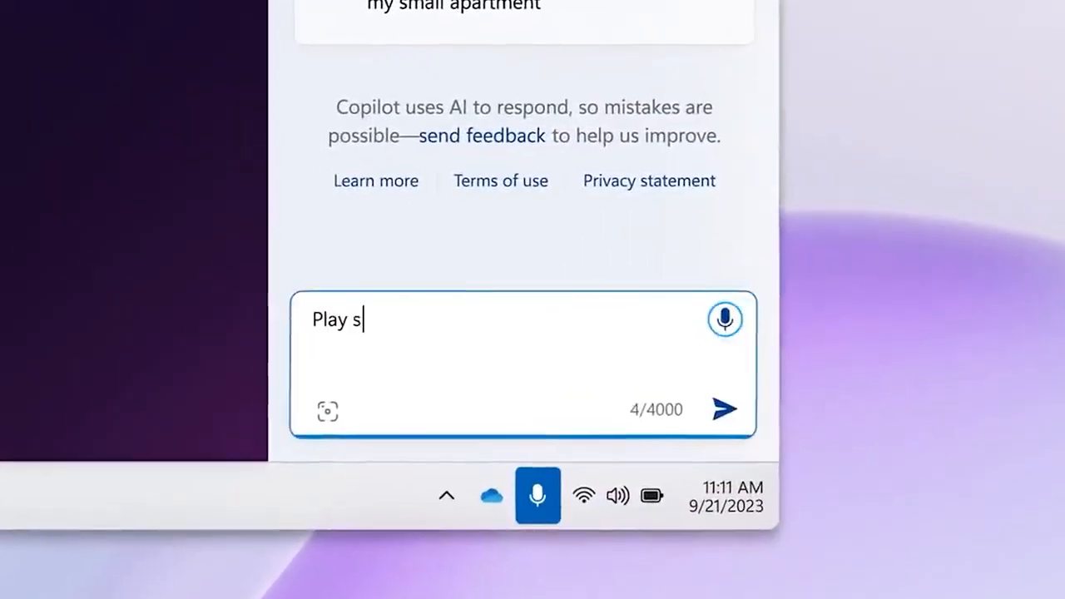
{"action": "left_click", "coordinate": [725, 408]}
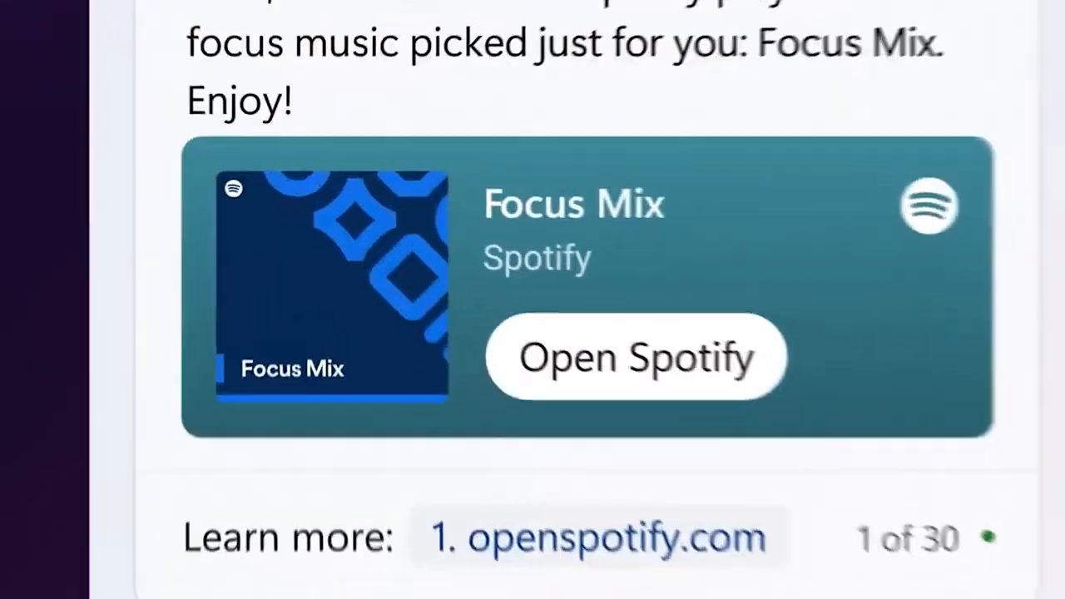
{"action": "left_click", "coordinate": [635, 356]}
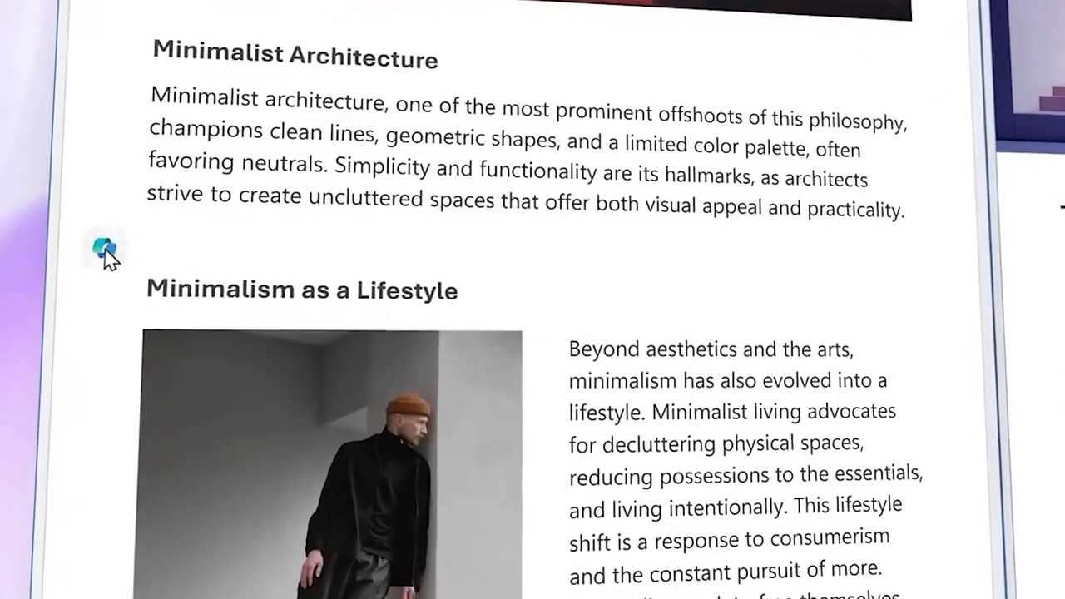
Draft a paragraph on minimalistic architecture with Copilot in Word.
{"action": "left_click", "coordinate": [104, 249]}
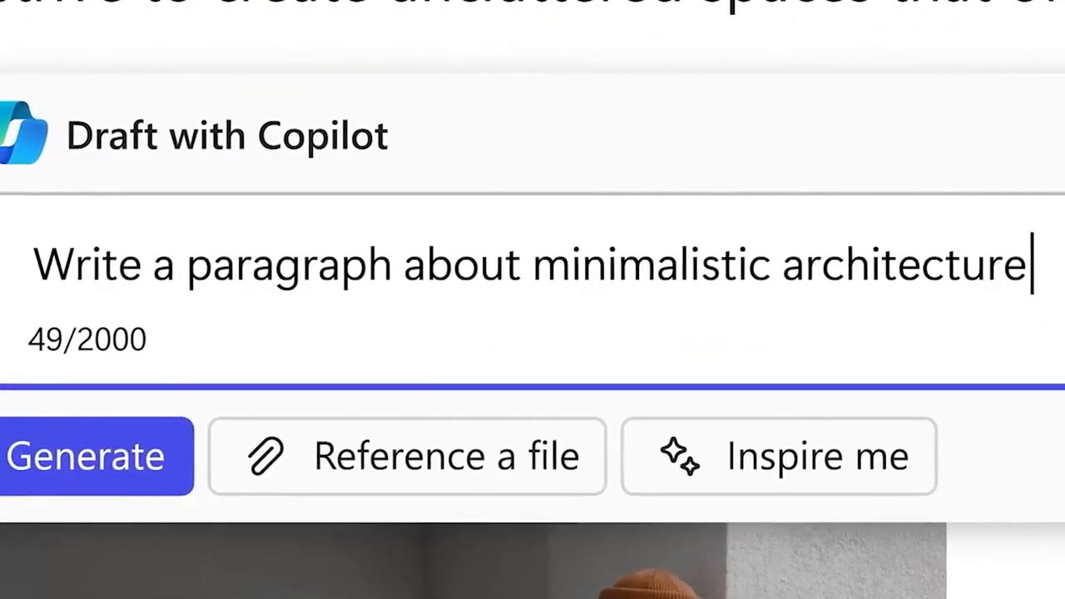
{"action": "left_click", "coordinate": [85, 455]}
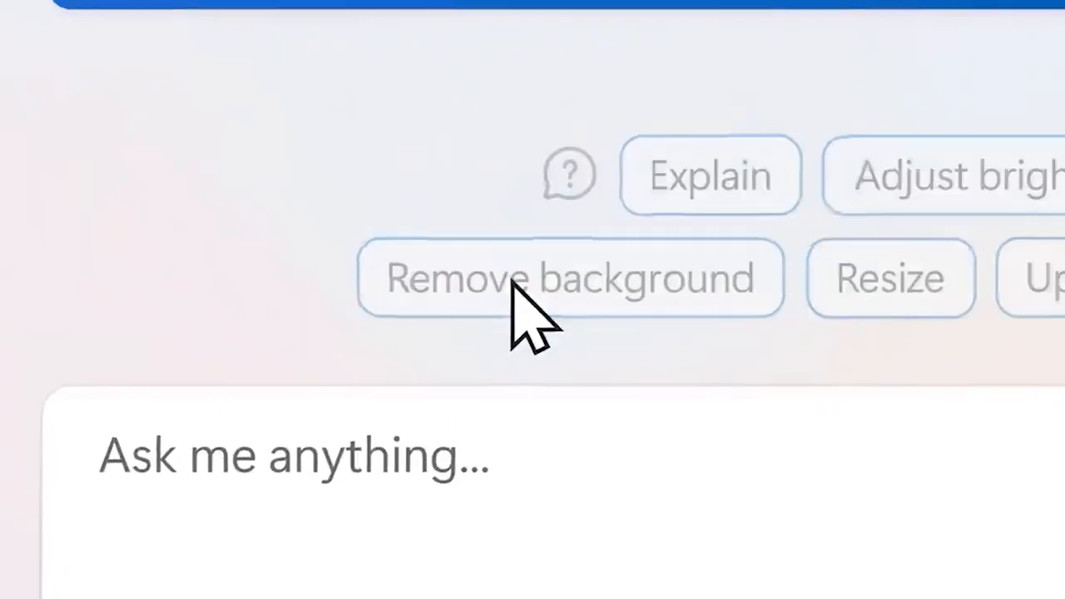
Remove the photo background, then request a vacation Instagram reel and open Adobe Express.
{"action": "left_click", "coordinate": [570, 277]}
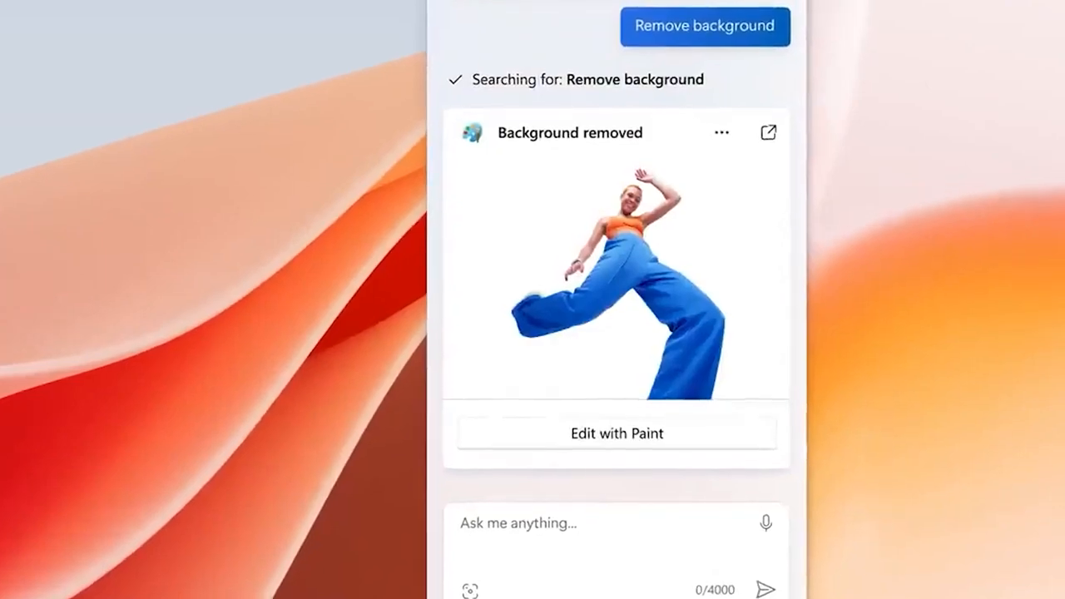
{"action": "type", "text": "Create an Instagram reel with photos from my vacation"}
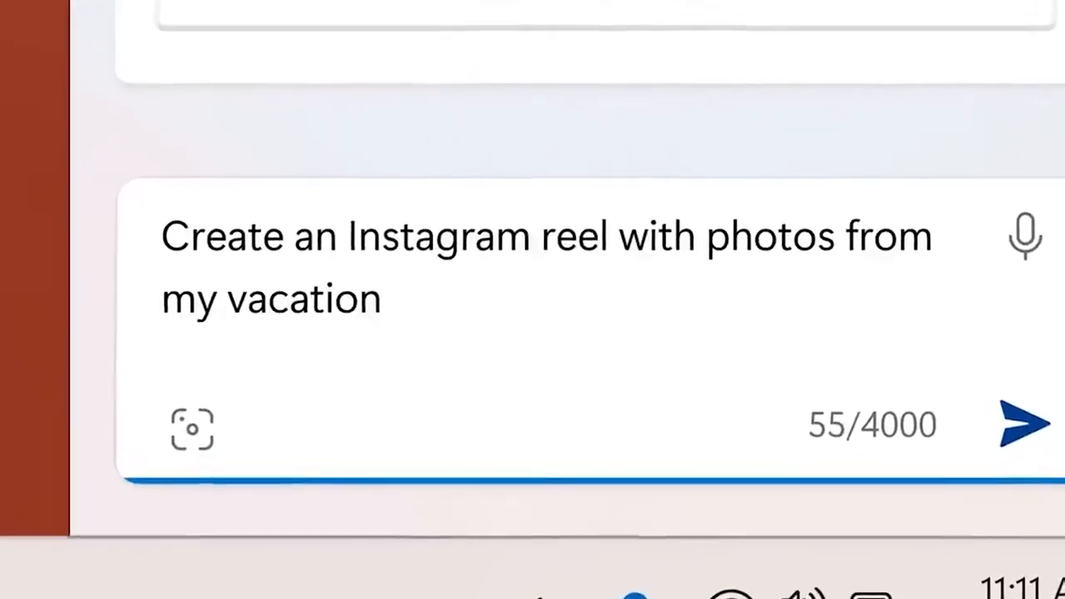
{"action": "left_click", "coordinate": [1023, 423]}
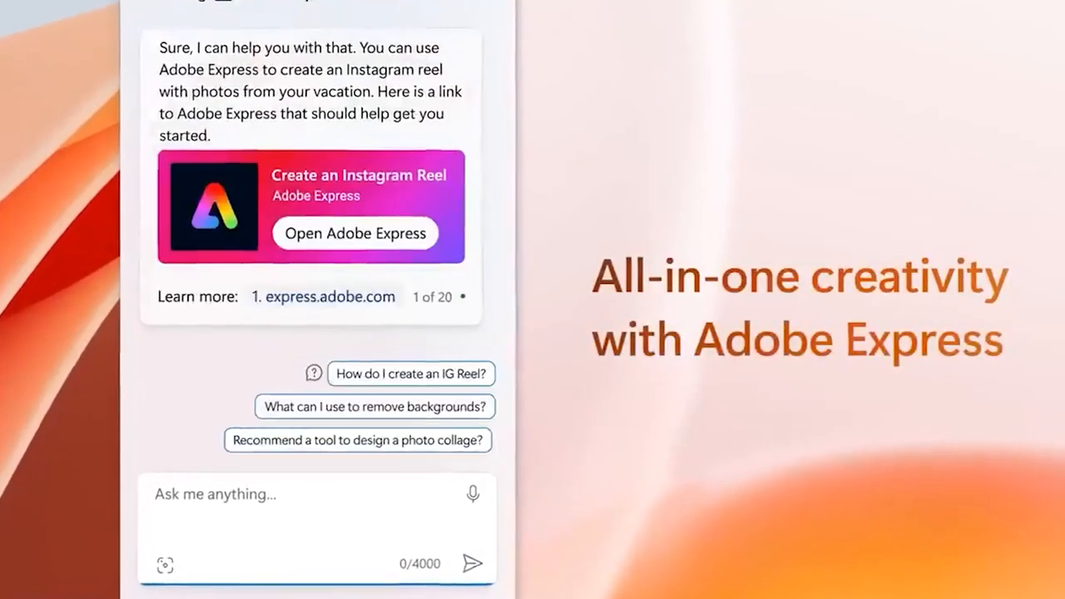
{"action": "left_click", "coordinate": [353, 233]}
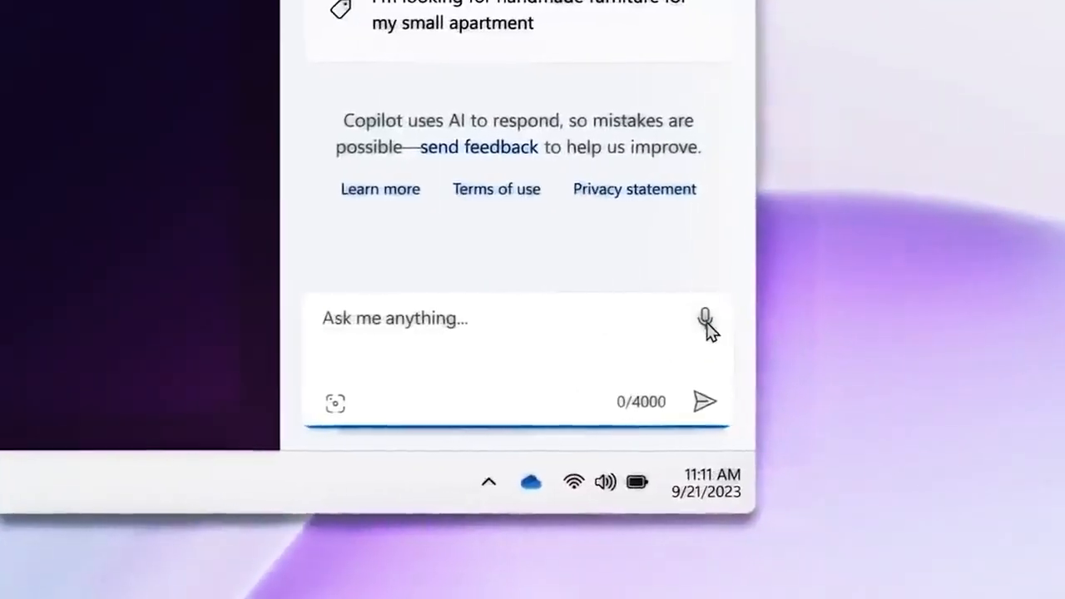
{"action": "left_click", "coordinate": [706, 318]}
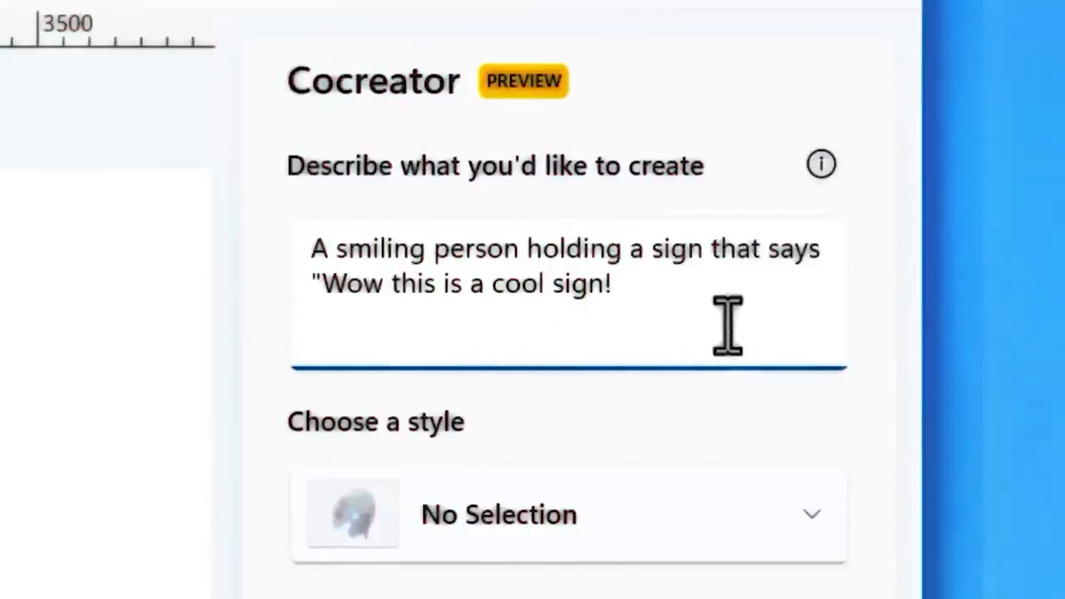
Describe a smiling person holding a 'Wow this is a cool sign' sign in Cocreator.
{"action": "left_click", "coordinate": [961, 511]}
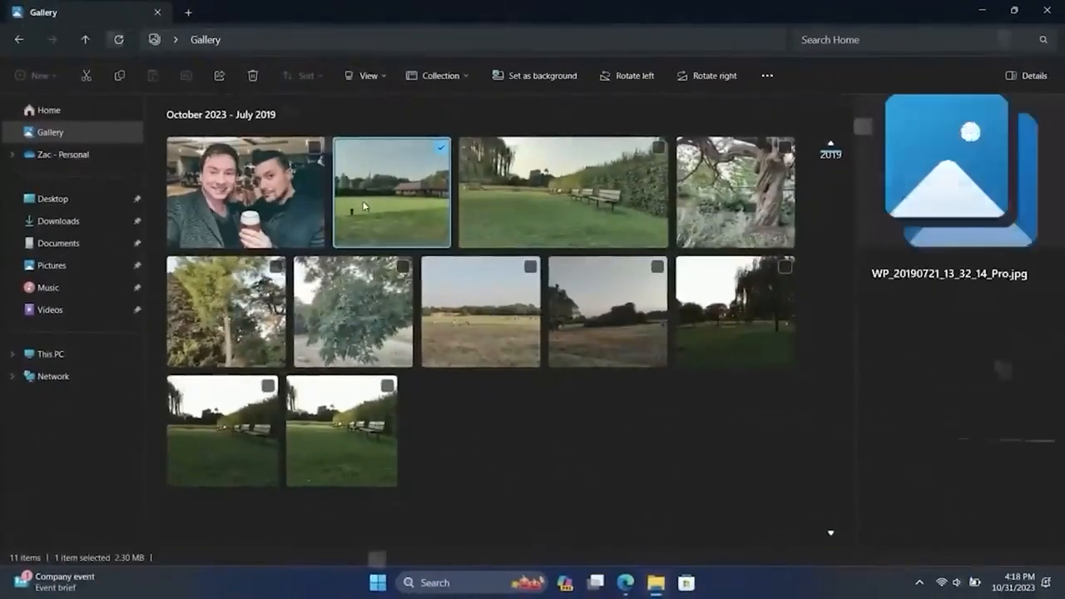
Open the lawn and pavilion photo from the Gallery at full size.
{"action": "double_click", "coordinate": [391, 192]}
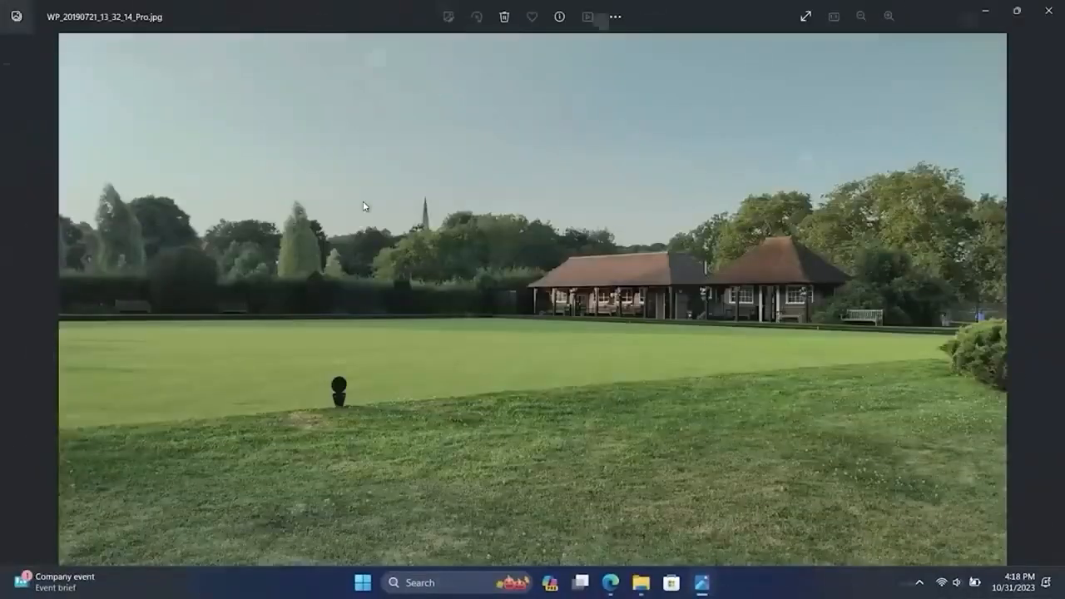
{"action": "left_click", "coordinate": [587, 17]}
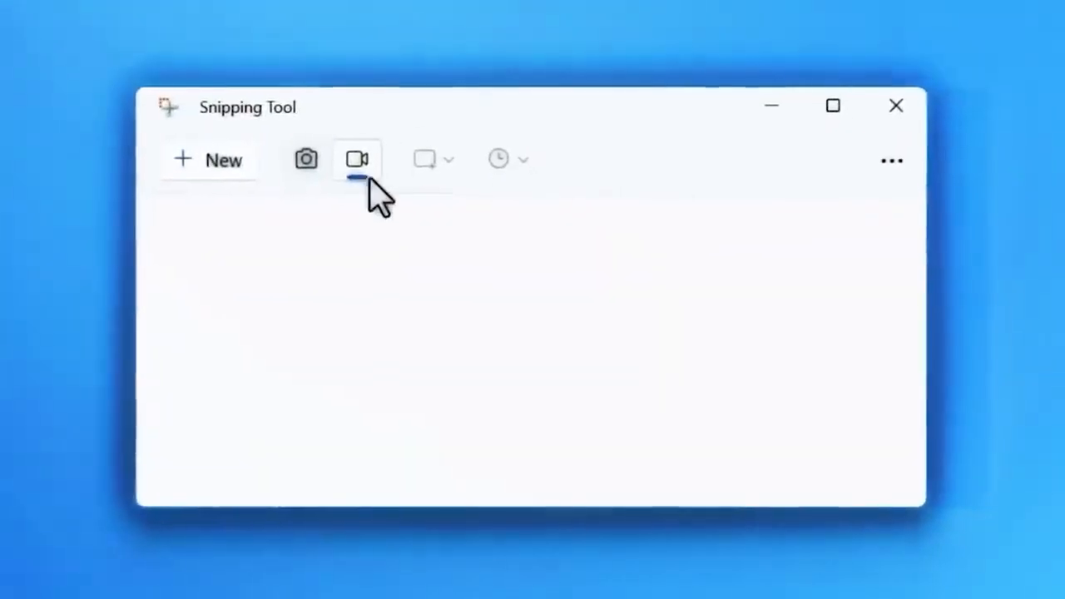
{"action": "mouse_move", "coordinate": [357, 159]}
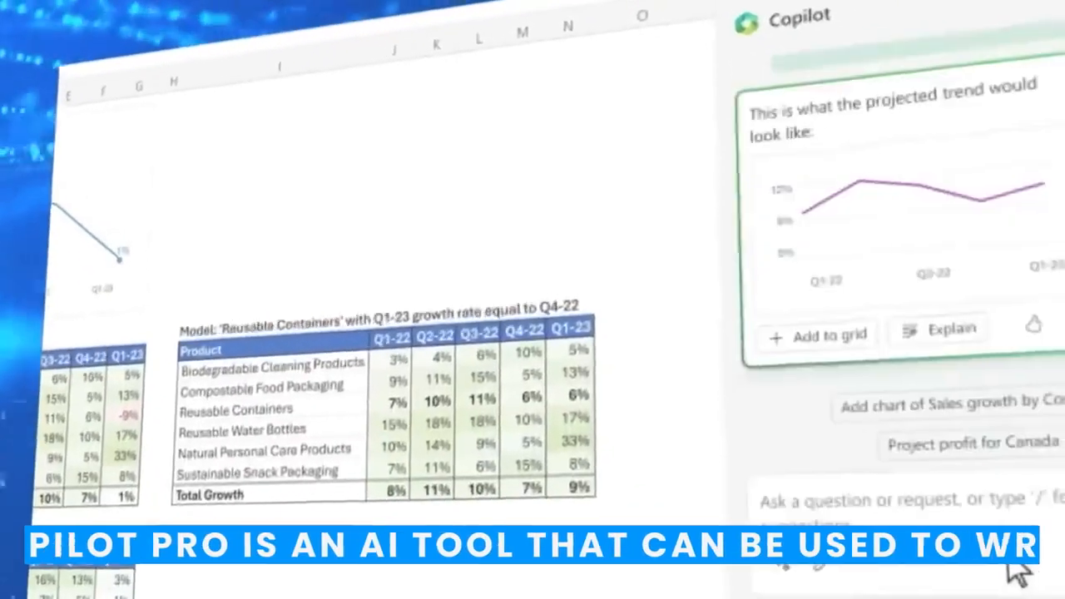
Ask Excel Copilot to model Reusable Containers with Q1-23 growth matching Q4-22.
{"action": "left_click", "coordinate": [818, 334]}
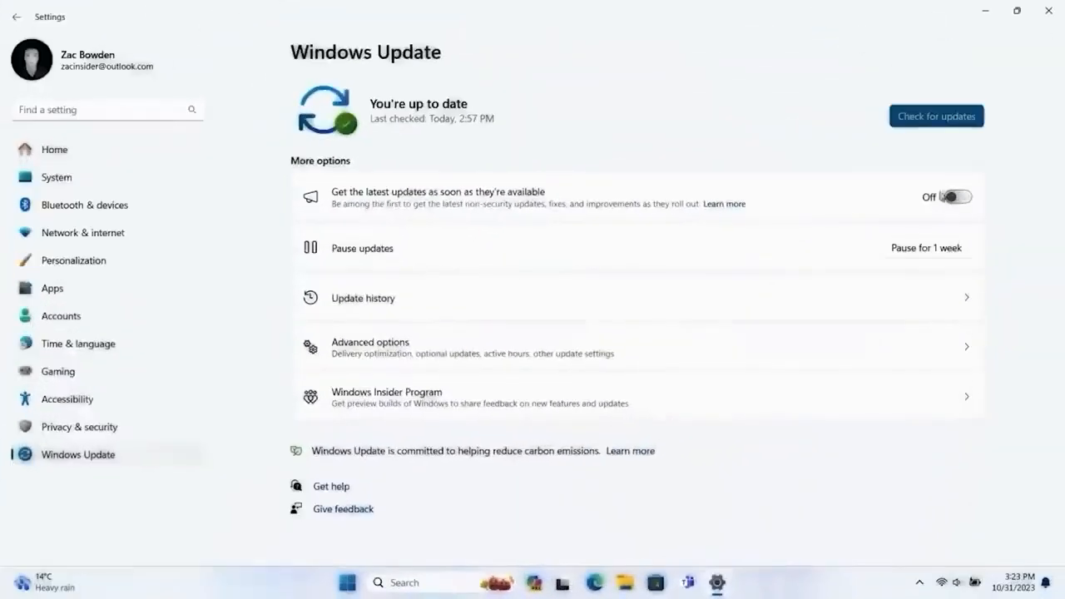
Enable early updates, check for updates, and schedule the Windows 11 23H2 restart.
{"action": "left_click", "coordinate": [945, 197]}
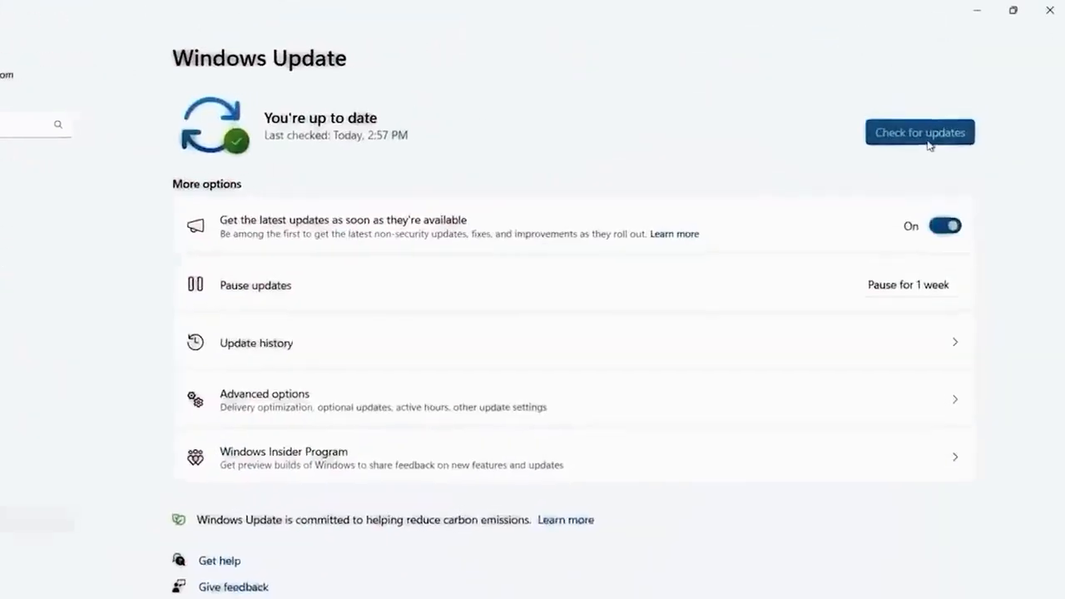
{"action": "left_click", "coordinate": [919, 132]}
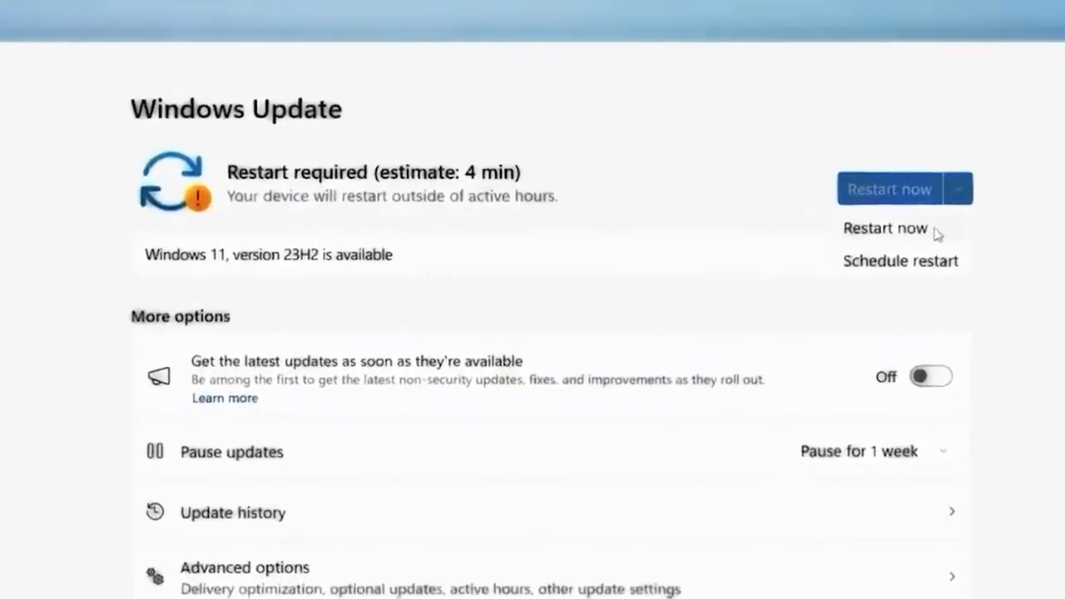
{"action": "left_click", "coordinate": [900, 260]}
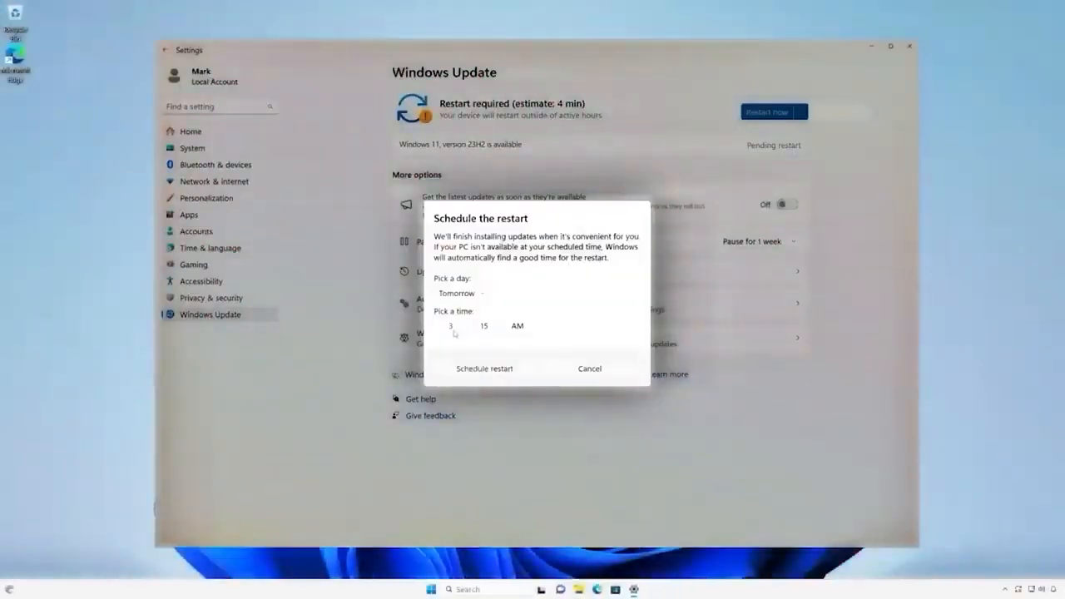